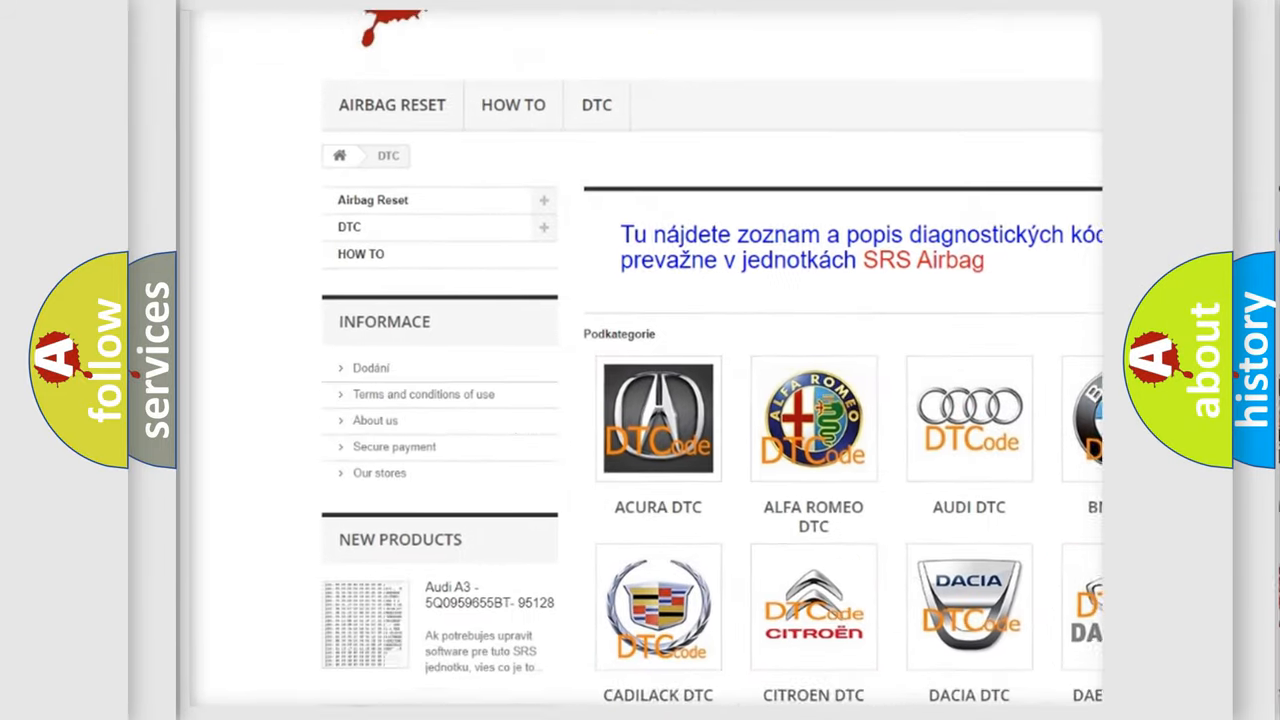
{"action": "scroll", "scroll_direction": "down", "scroll_amount": 3}
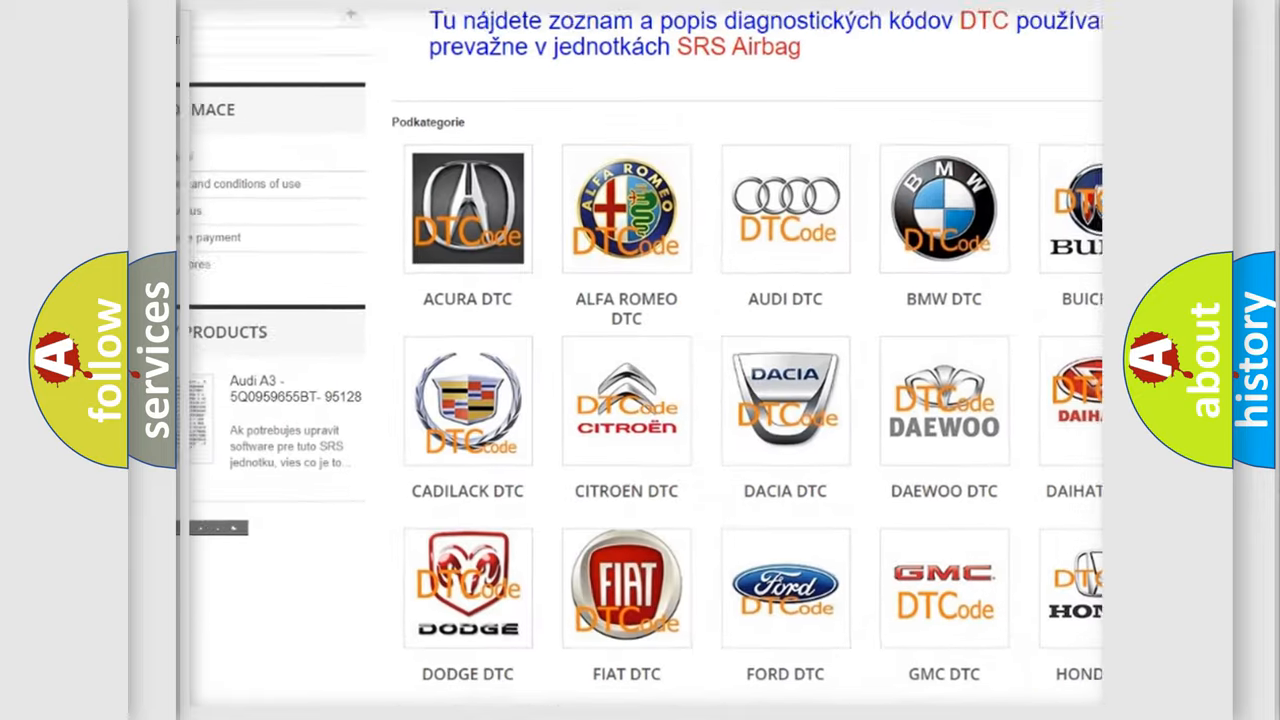
{"action": "scroll", "scroll_direction": "down", "scroll_amount": 3}
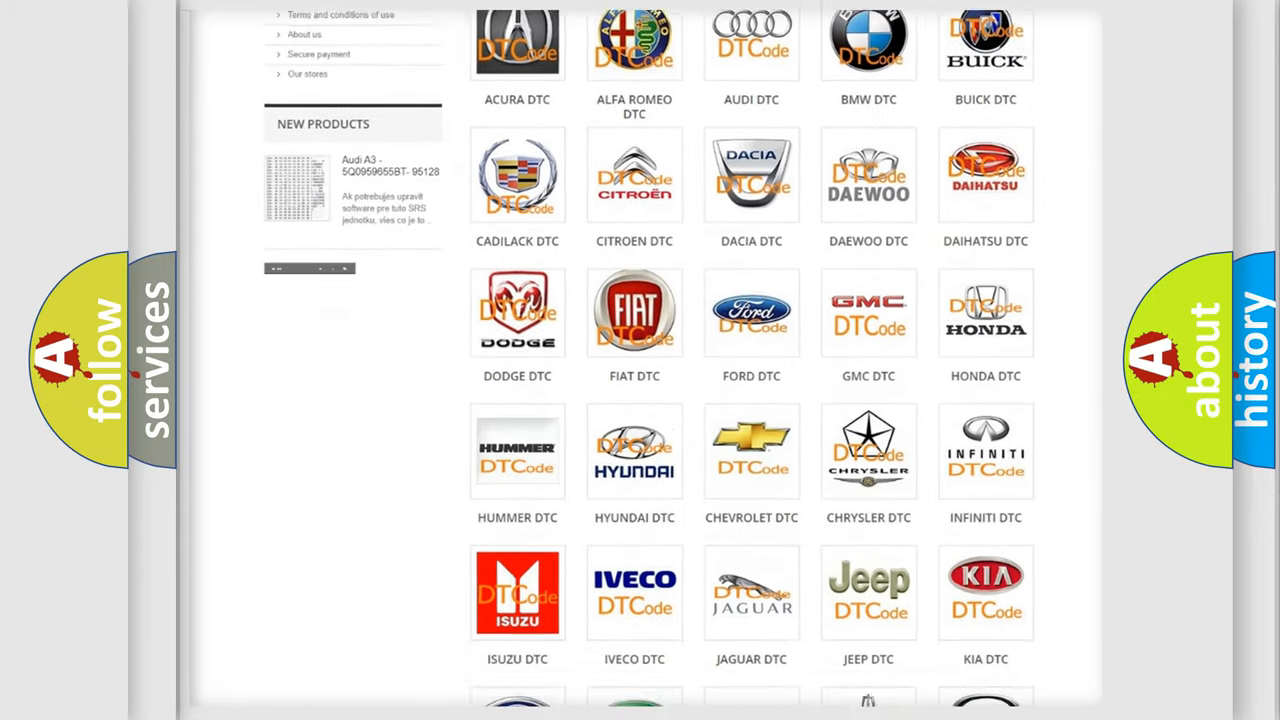
{"action": "scroll", "scroll_direction": "down", "scroll_amount": 3}
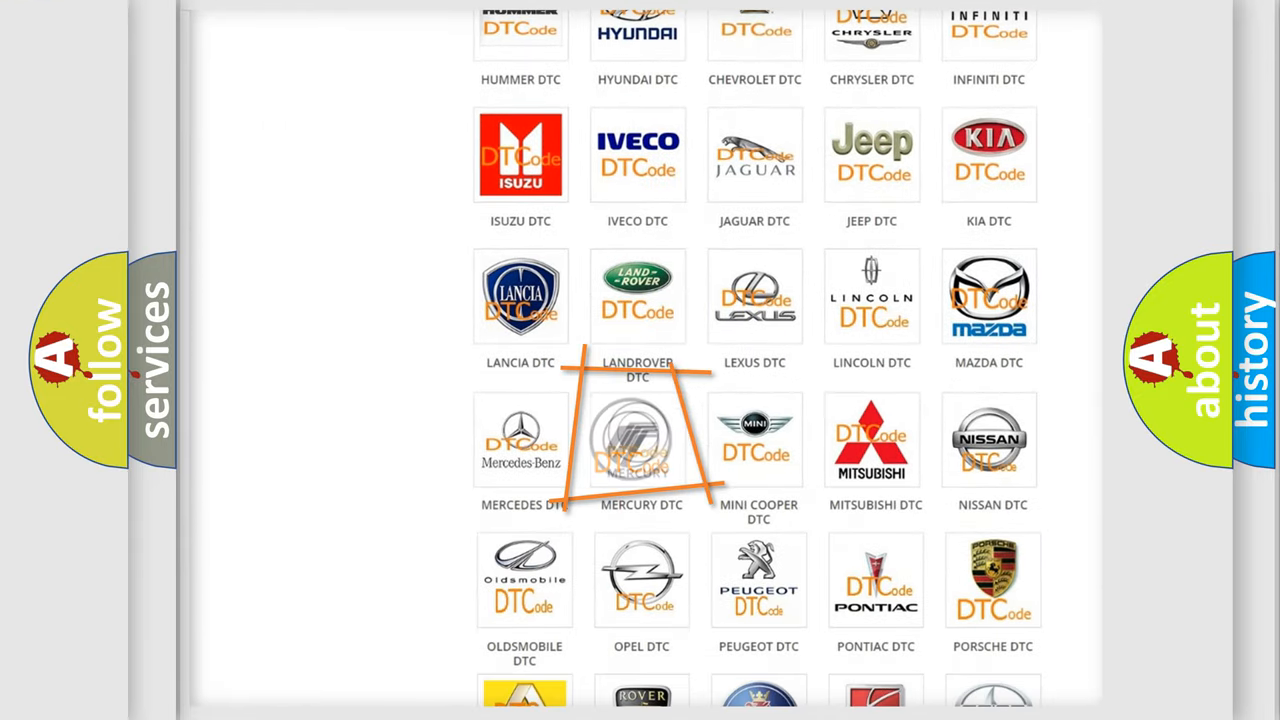